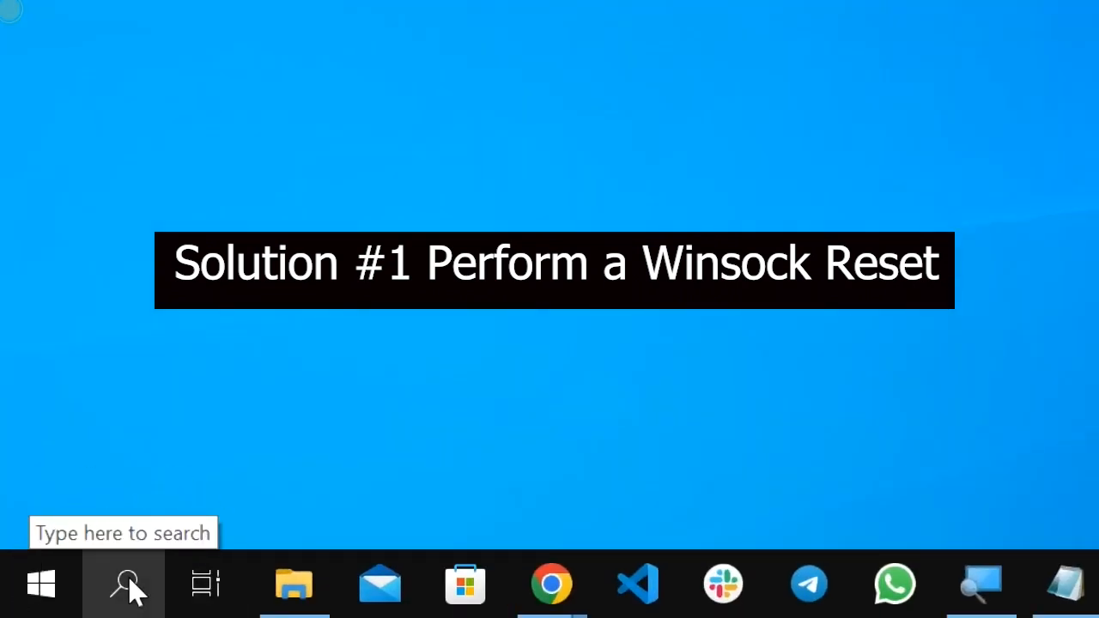
Search for cmd and launch Command Prompt as administrator
text(cmd)
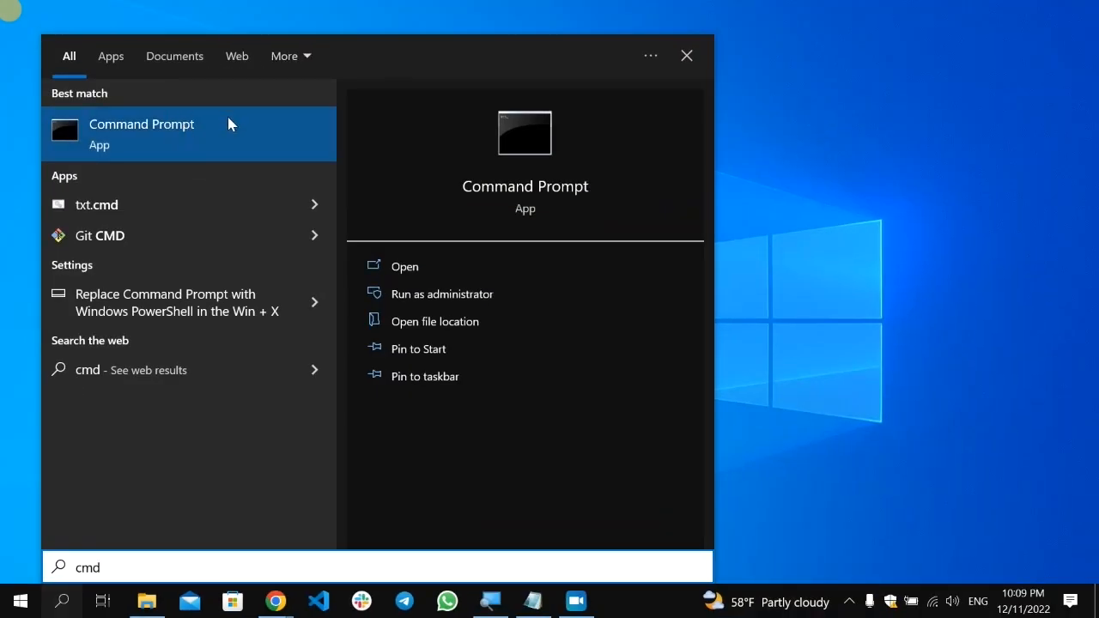
right_click(141, 133)
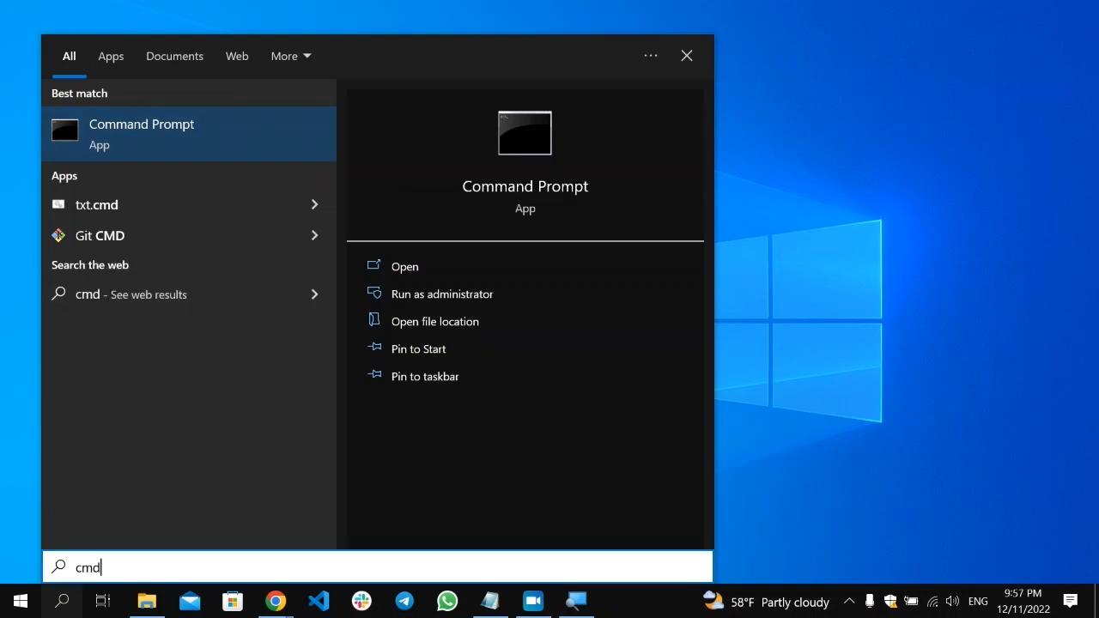
click(442, 293)
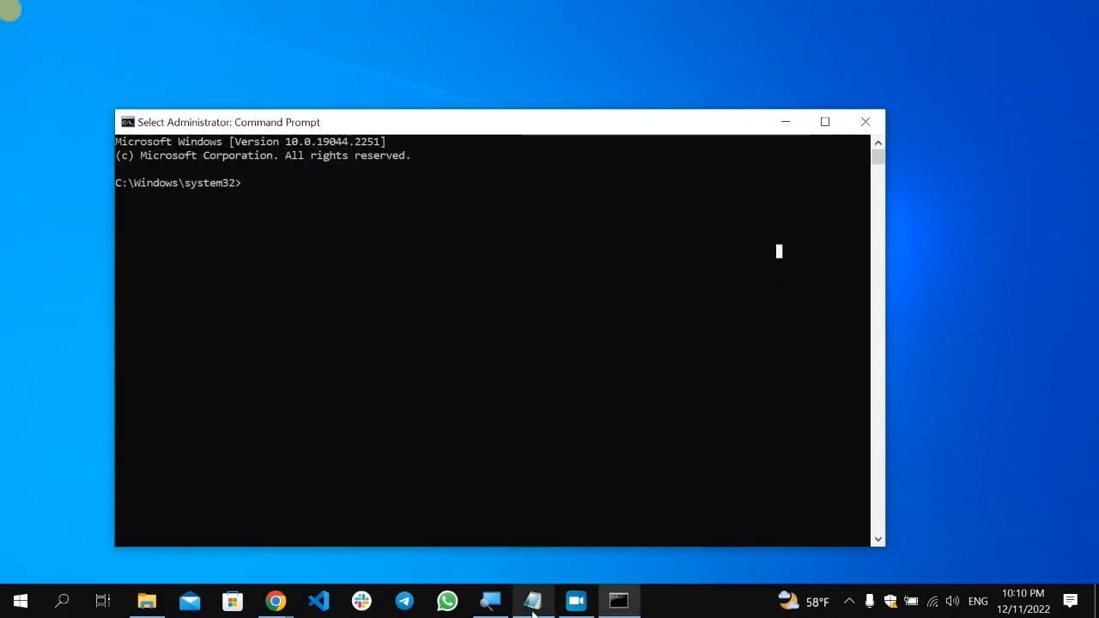
Copy the 'nbtstat -R' command from the Notepad command list
click(533, 601)
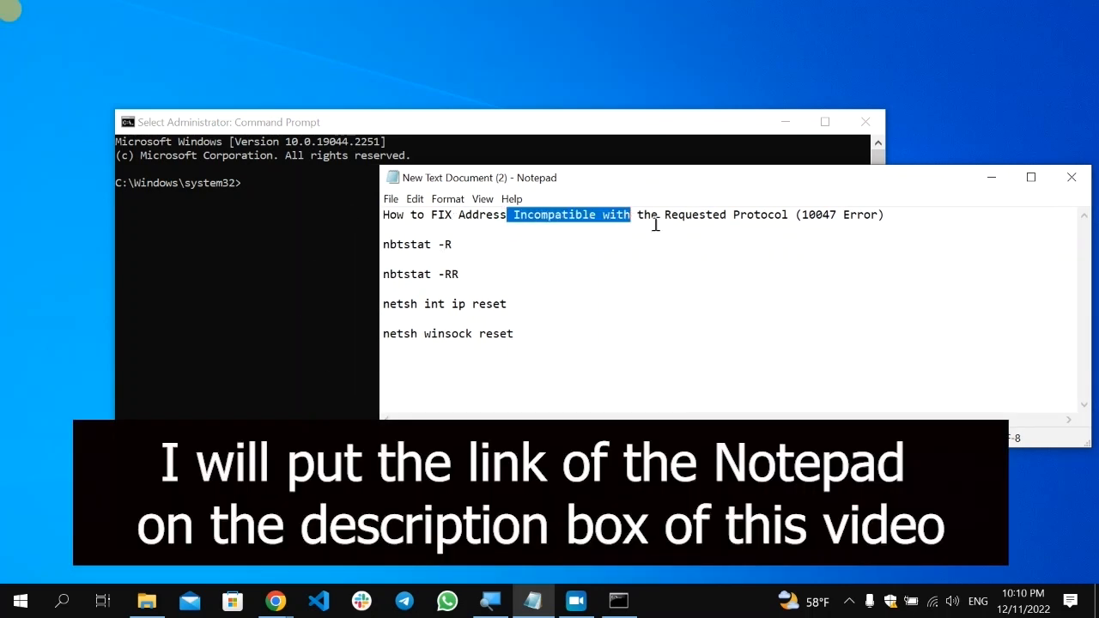
mouse_move(483, 269)
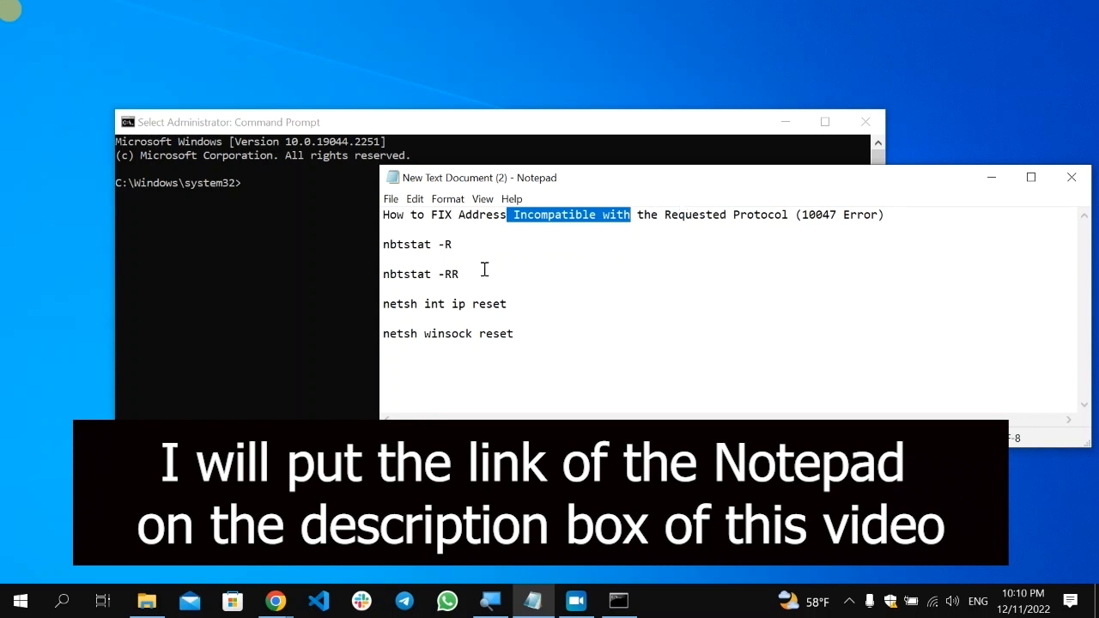
double_click(429, 245)
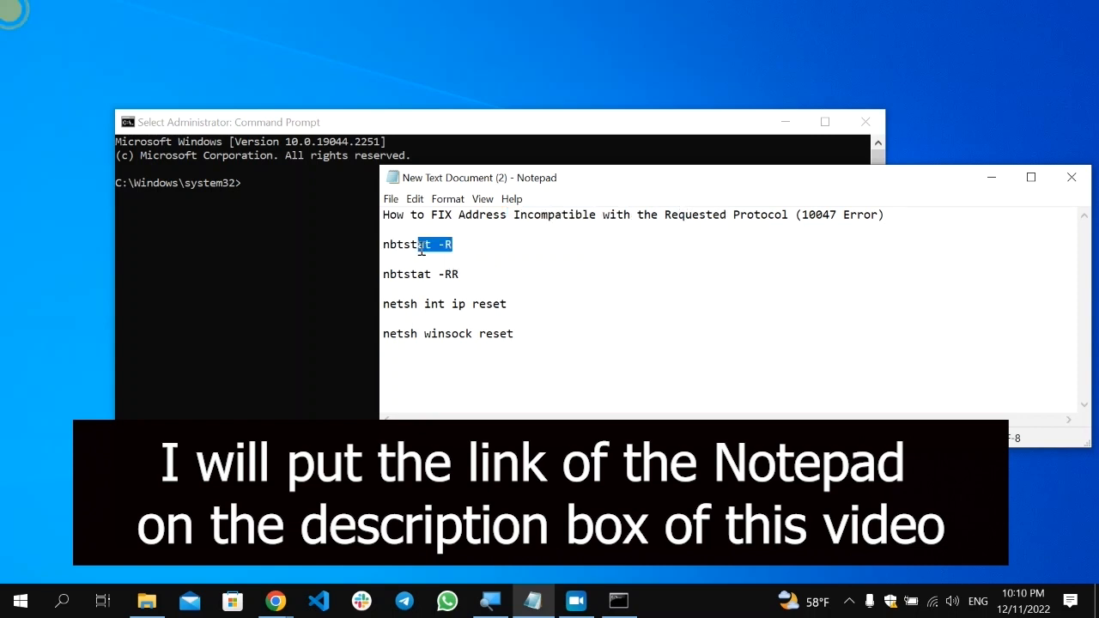
right_click(418, 245)
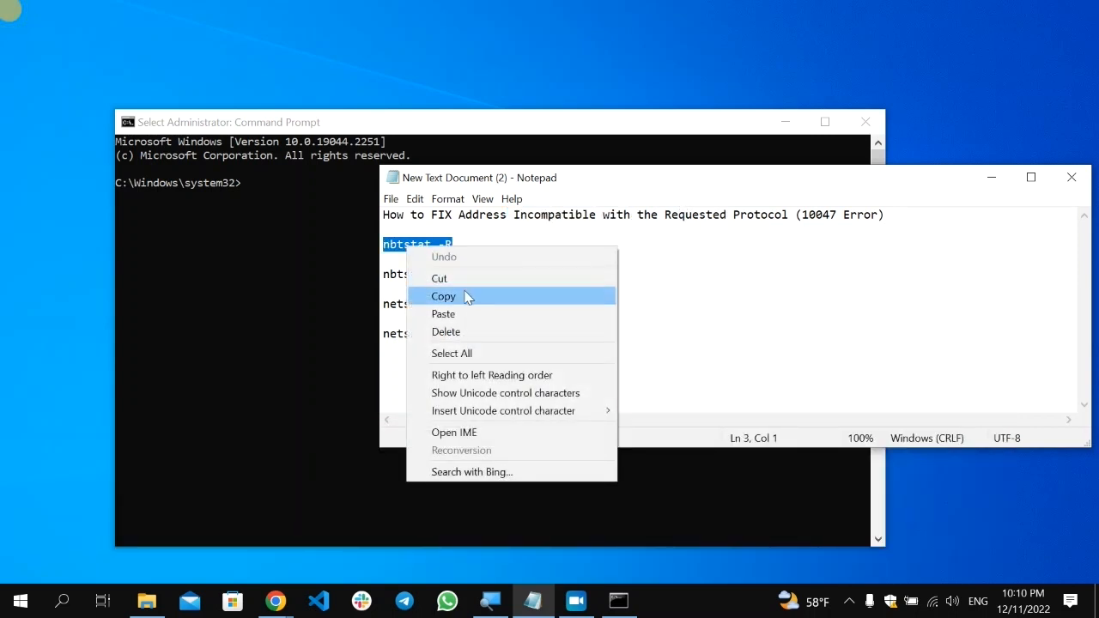
click(444, 295)
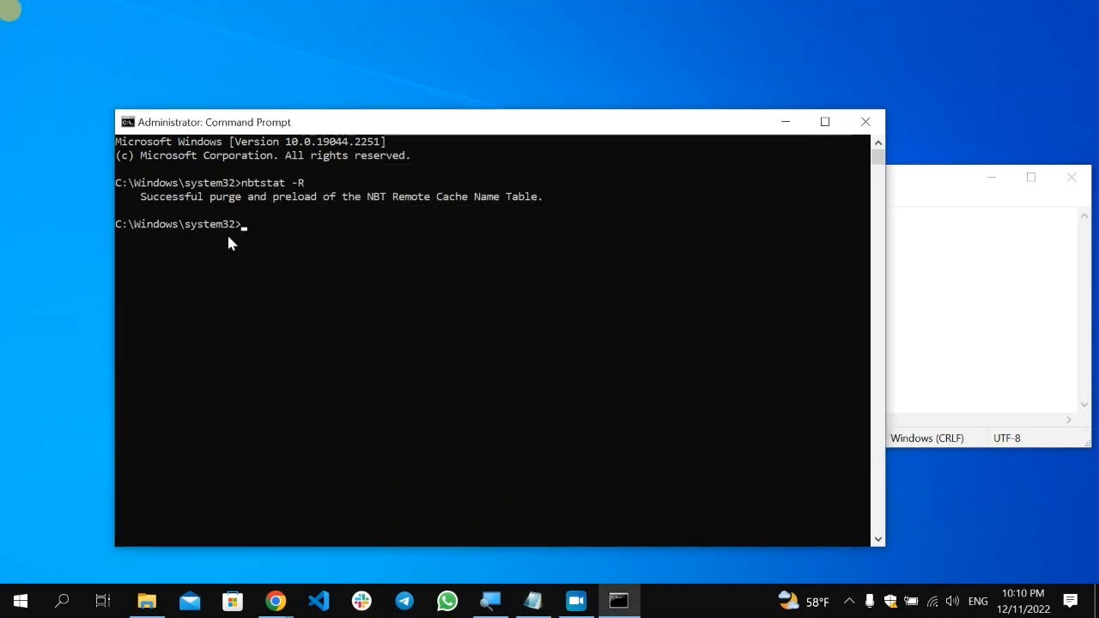
mouse_move(266, 214)
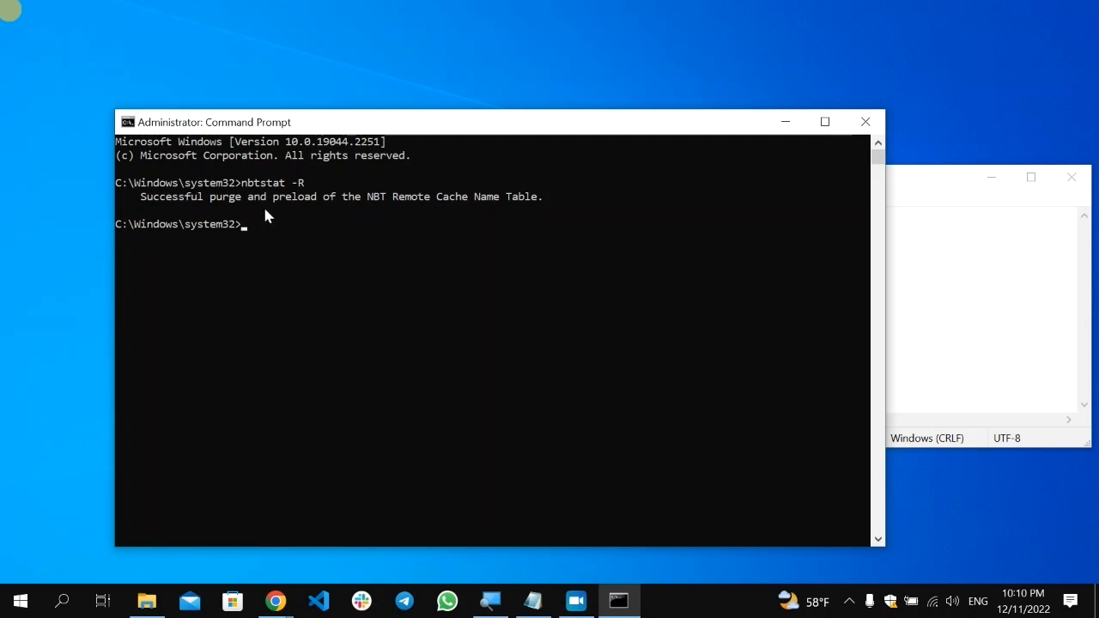
mouse_move(440, 213)
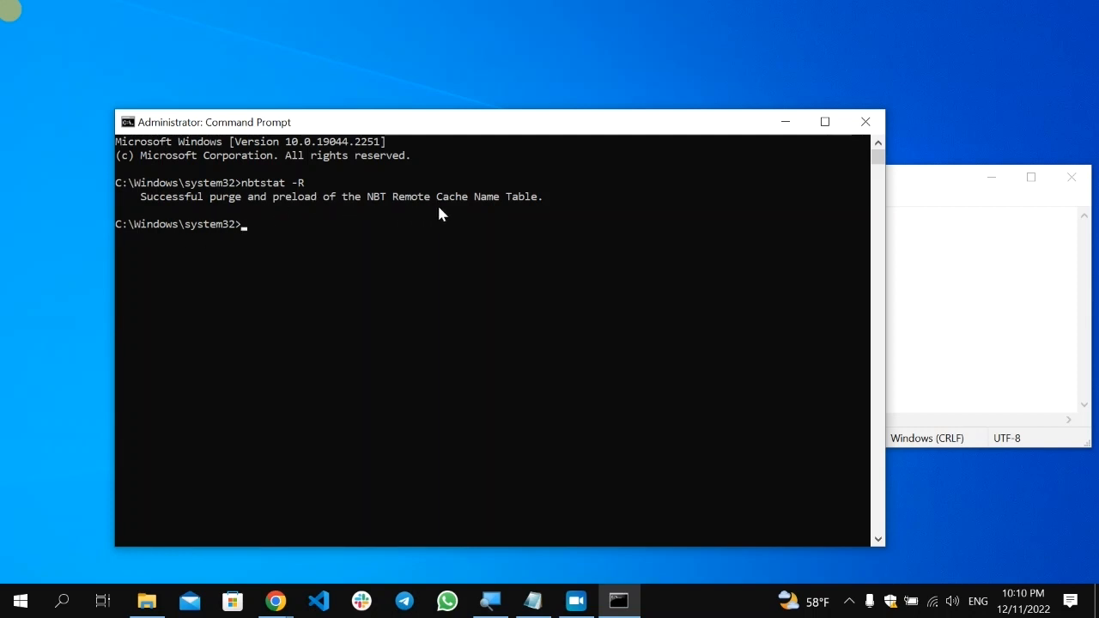
mouse_move(939, 260)
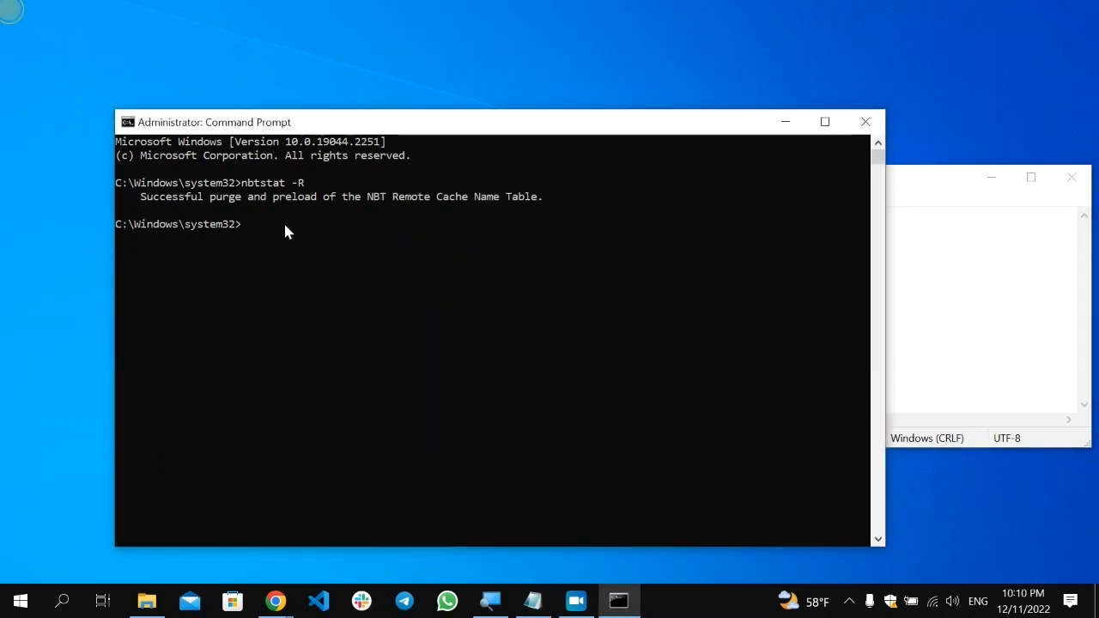
Run 'nbtstat -RR' at the administrator prompt
key(Return)
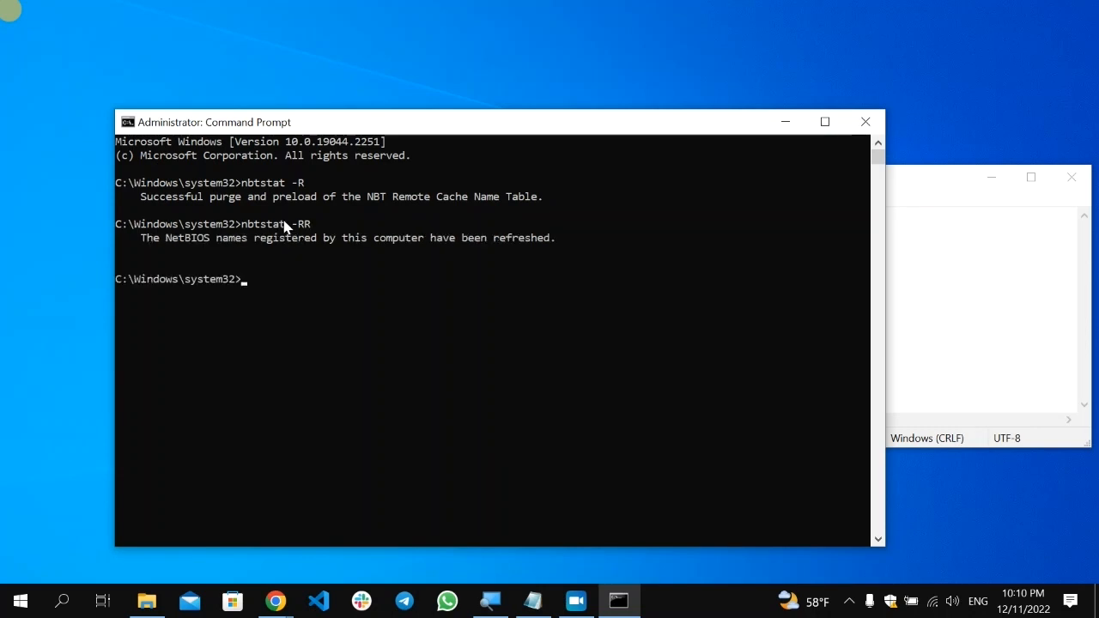
mouse_move(172, 249)
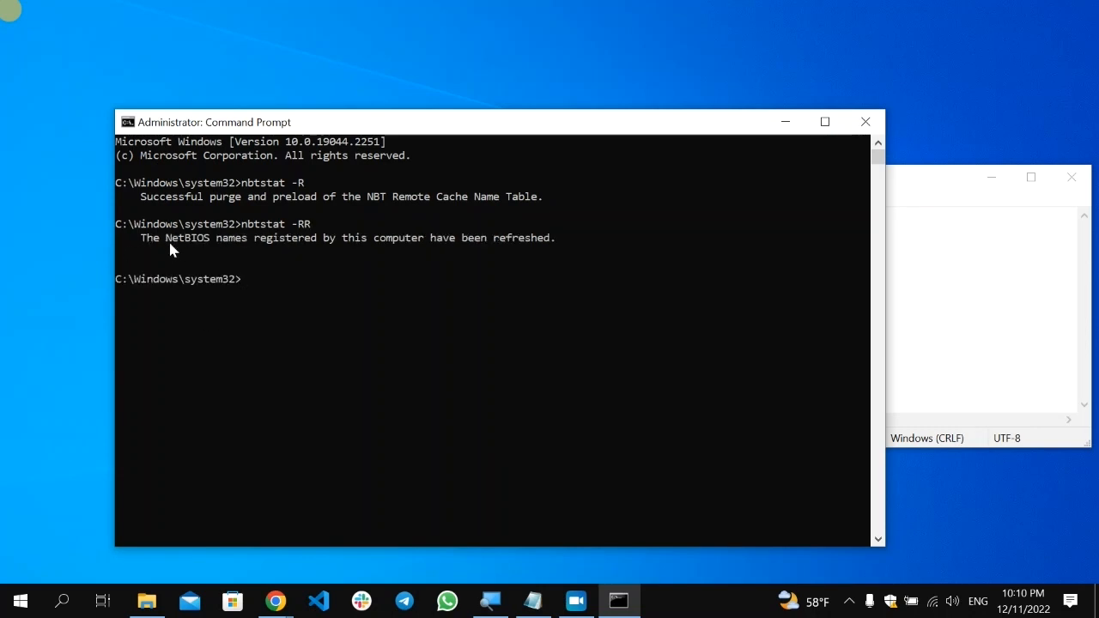
mouse_move(231, 245)
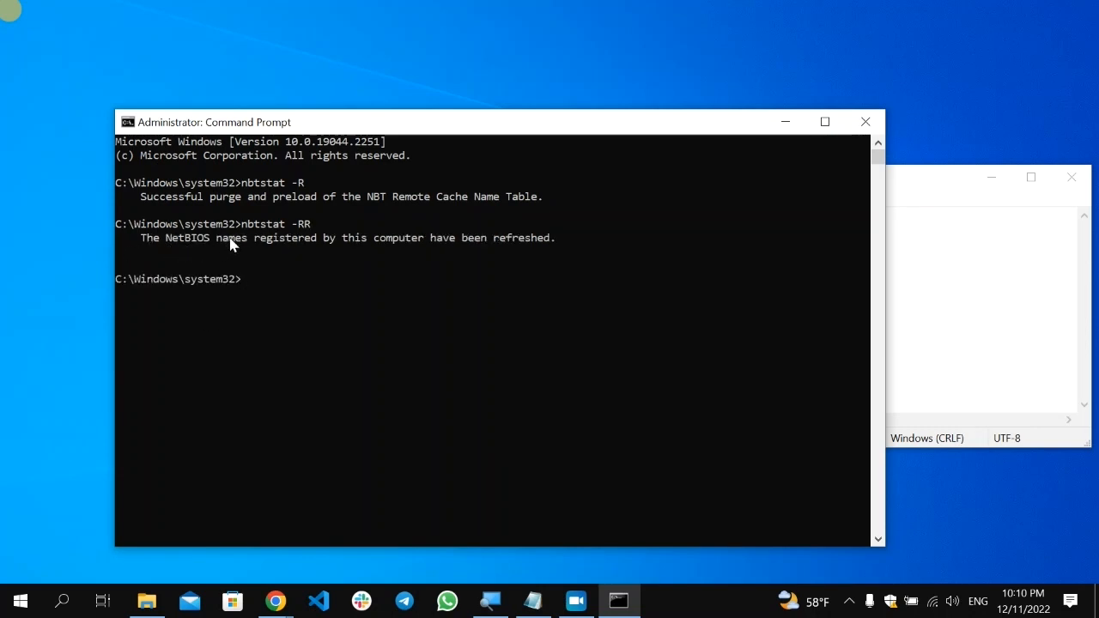
mouse_move(351, 252)
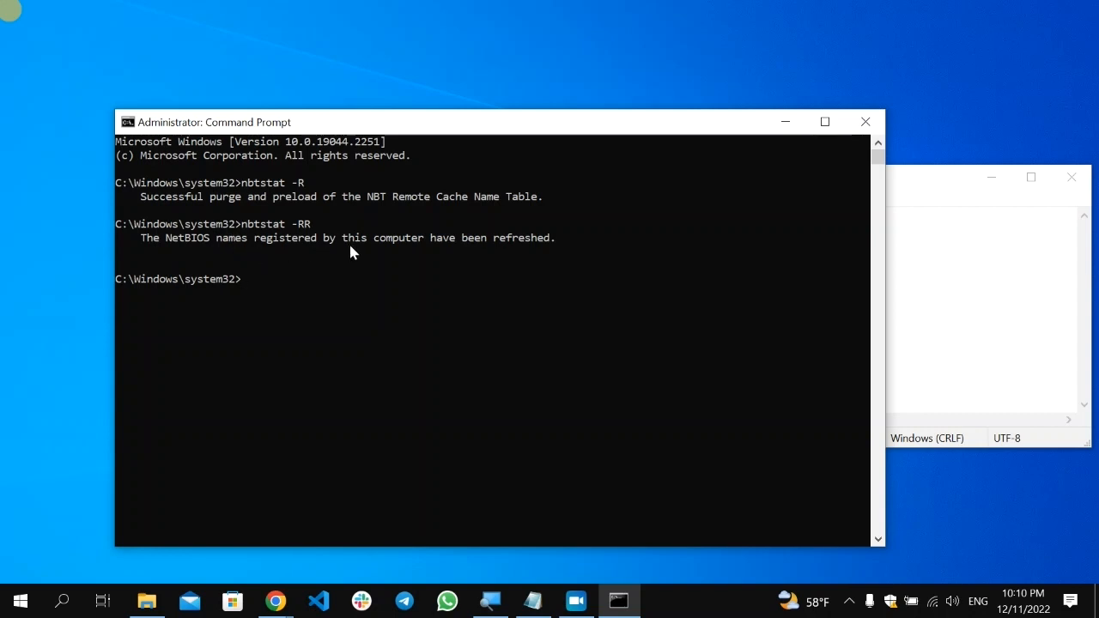
mouse_move(948, 279)
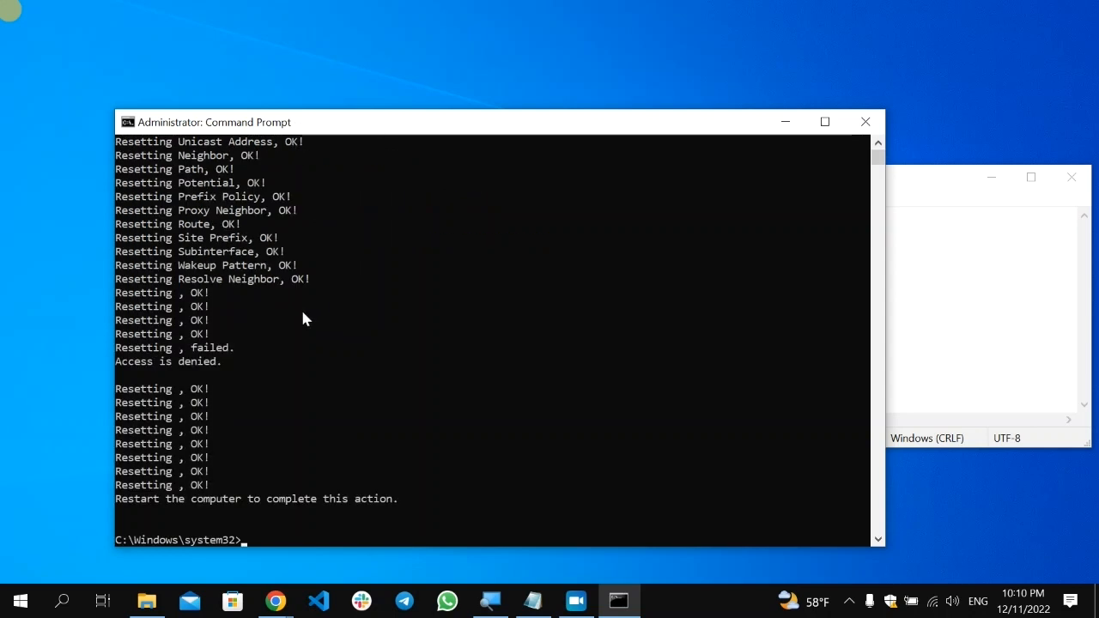
Scroll through the 'netsh int ip reset' output to review the results
scroll(up, 3)
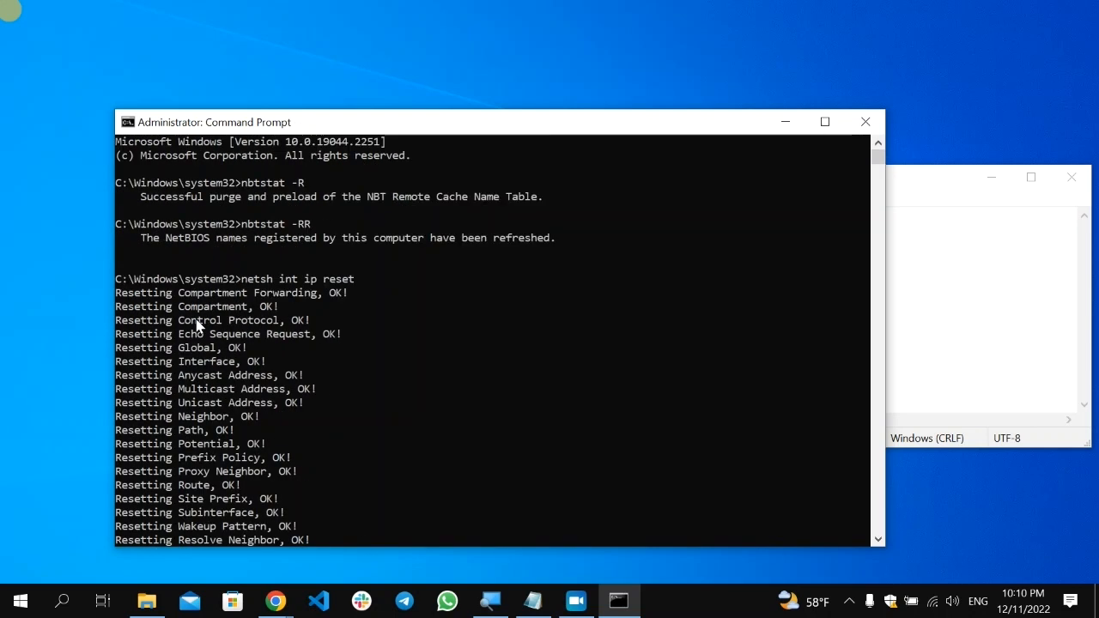
mouse_move(164, 253)
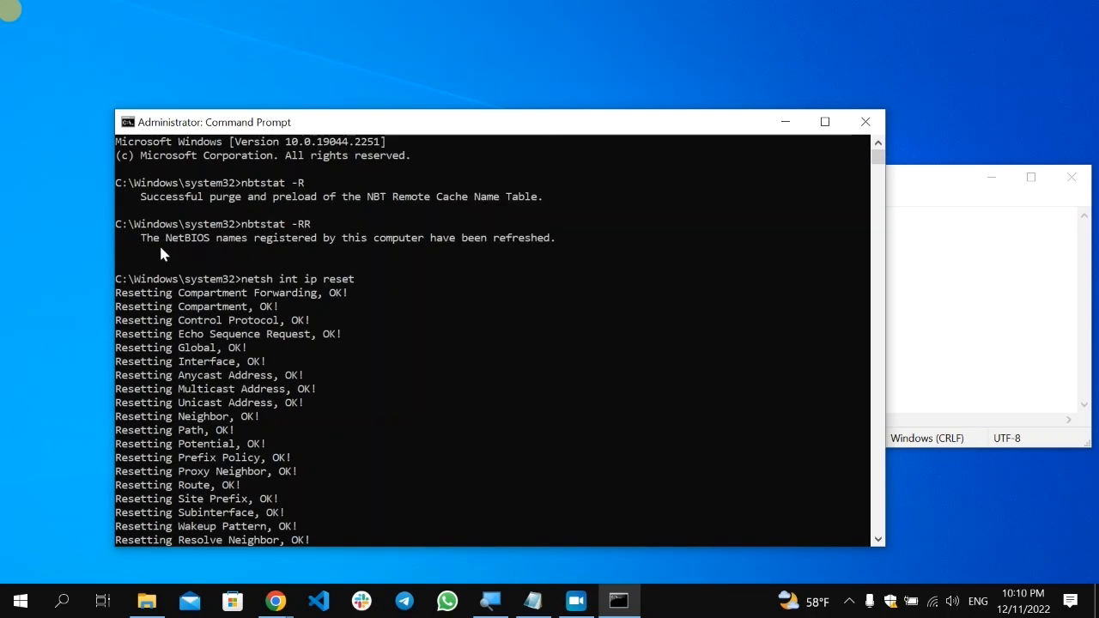
scroll(down, 3)
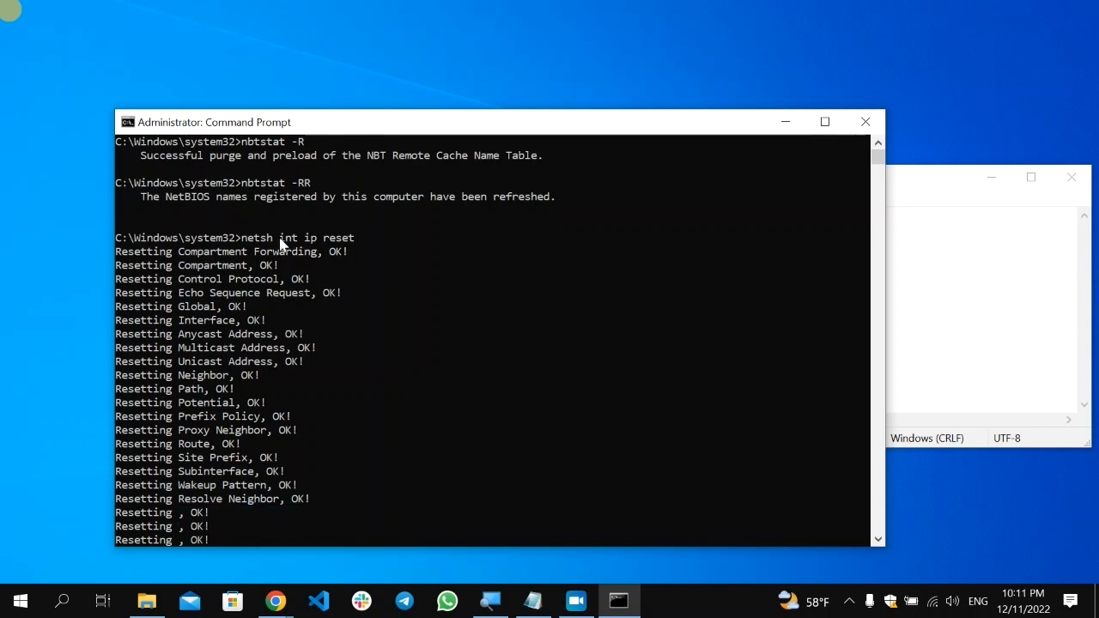
mouse_move(226, 315)
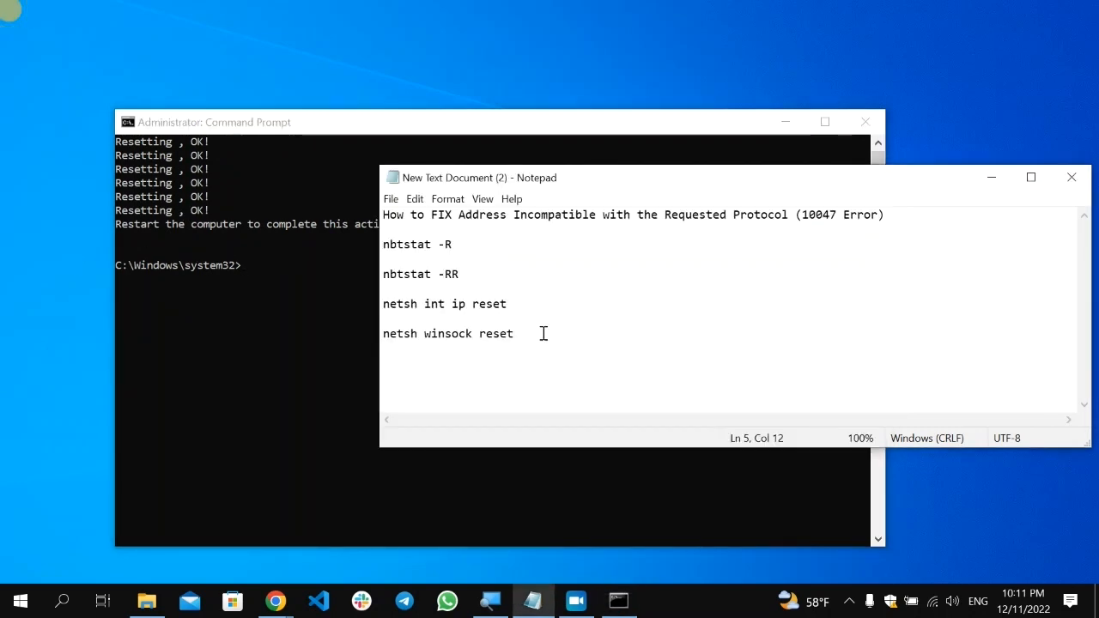
Select 'netsh winsock reset' in Notepad and return to Command Prompt
triple_click(448, 333)
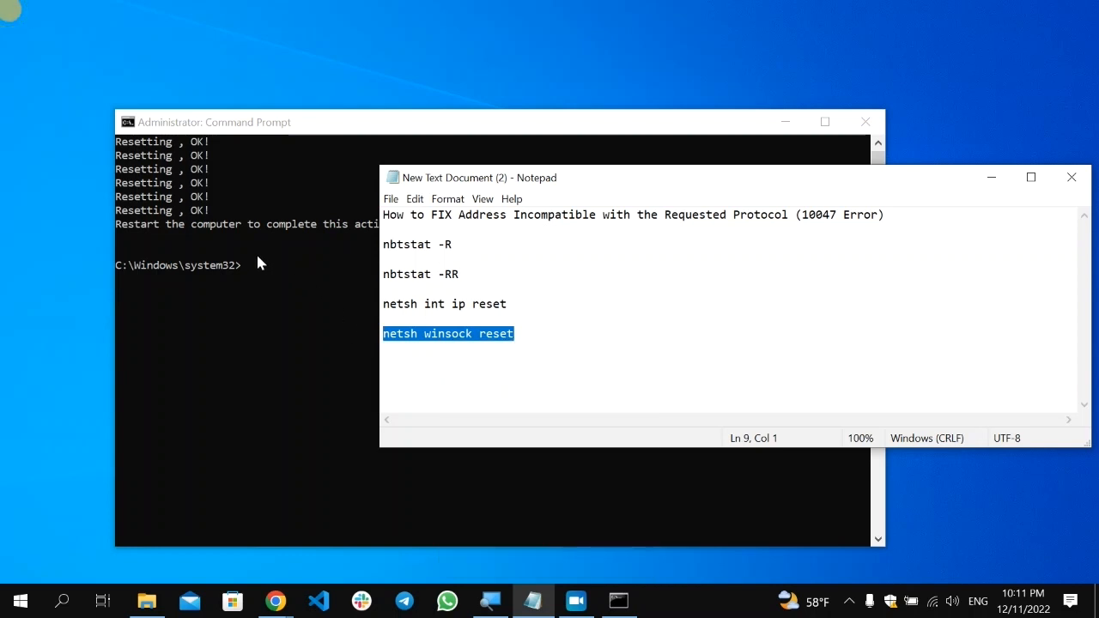
click(258, 266)
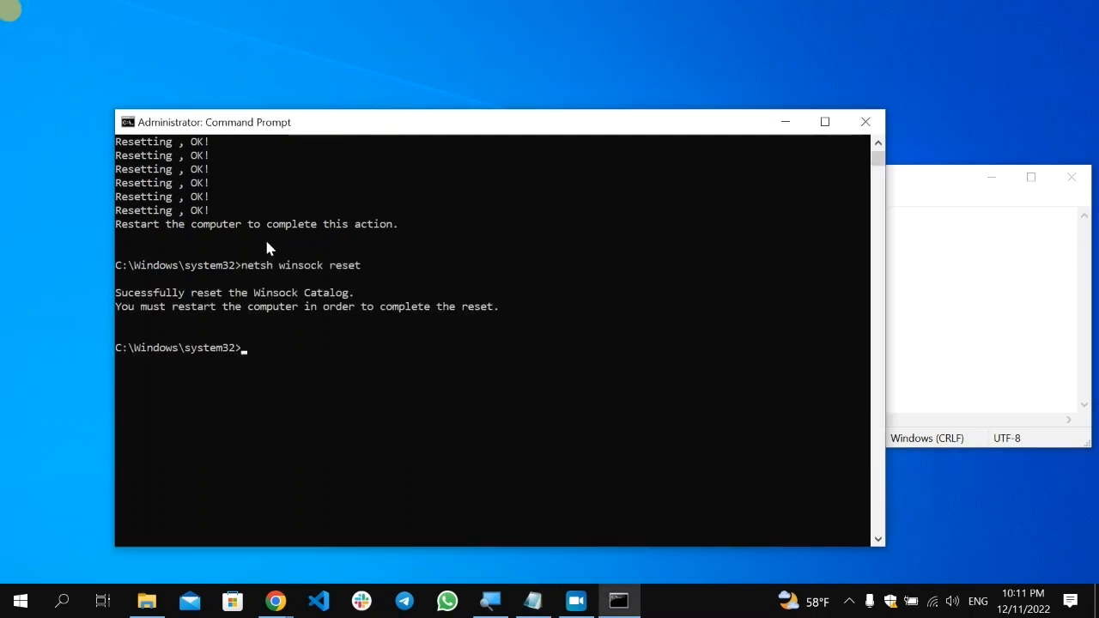
mouse_move(300, 305)
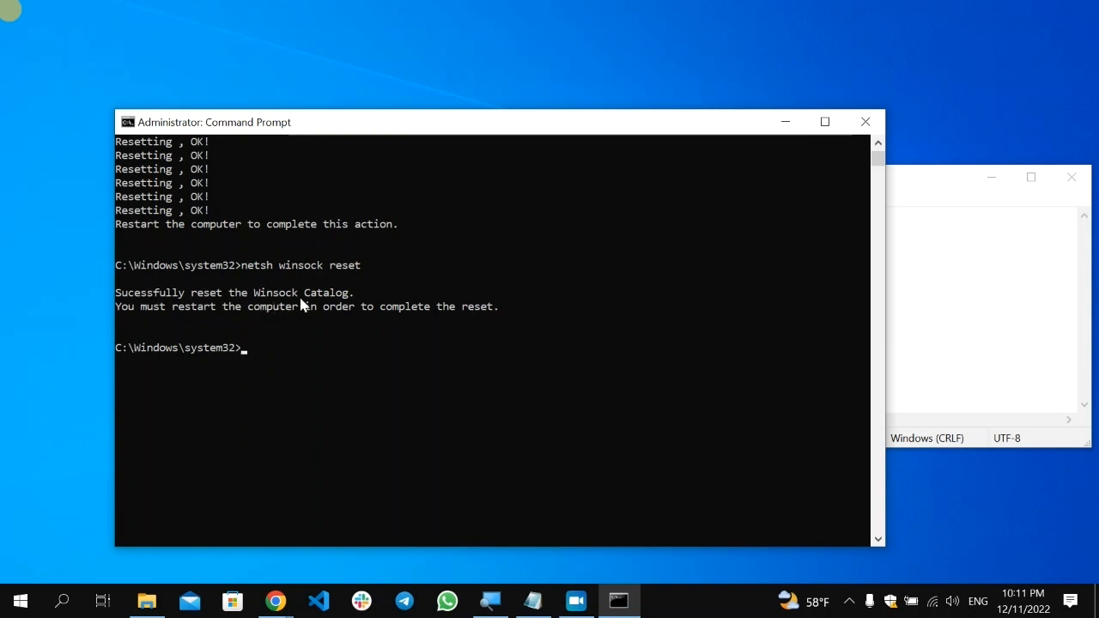
mouse_move(219, 326)
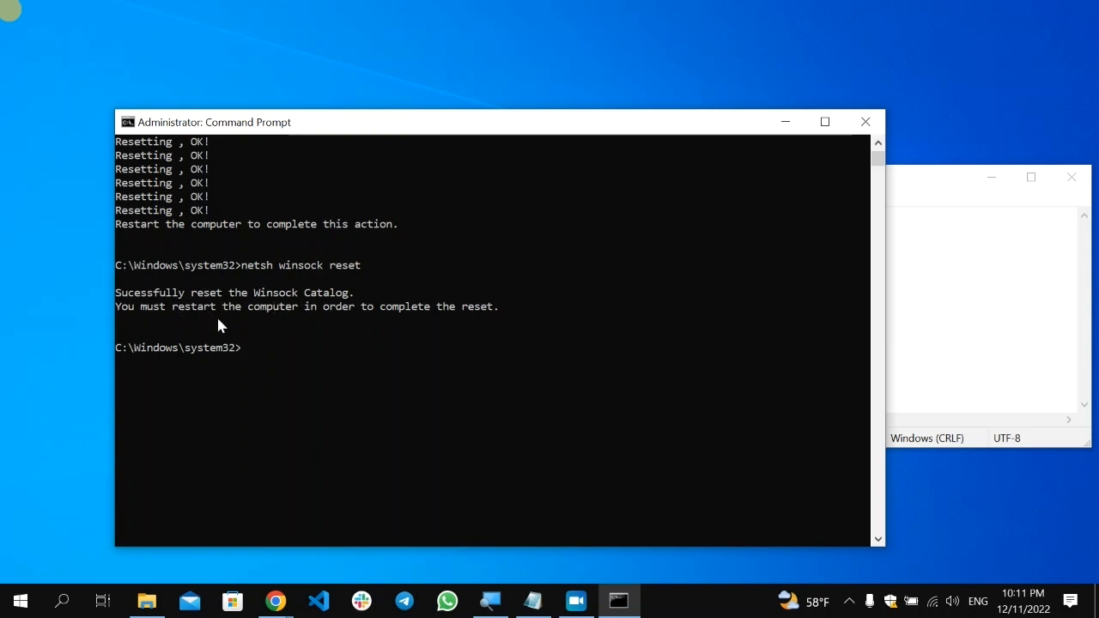
mouse_move(485, 303)
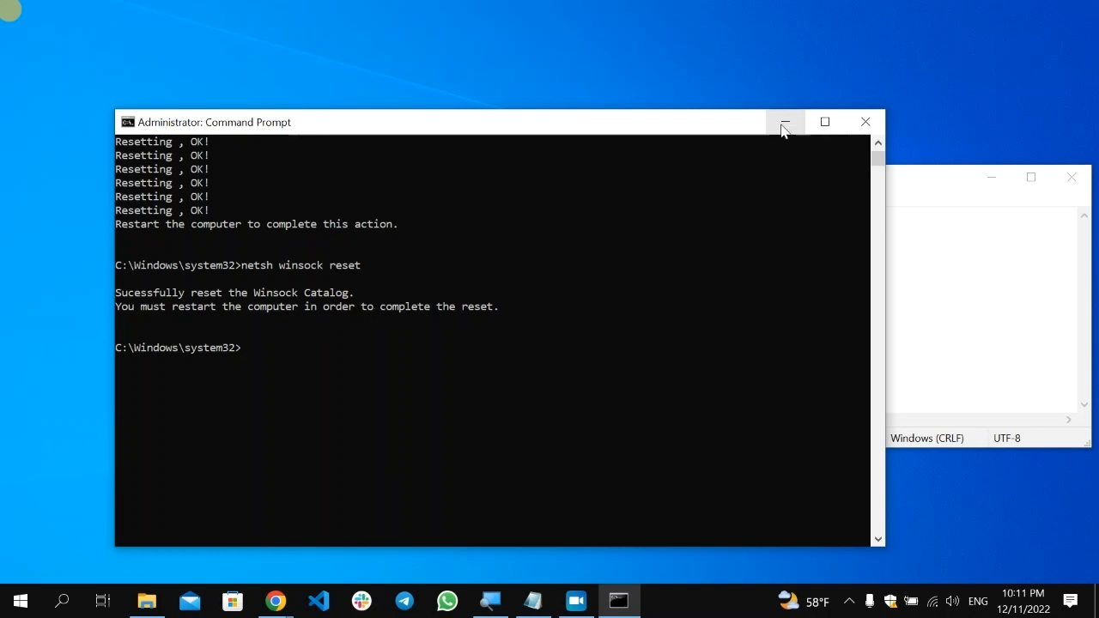
Minimize Command Prompt, show the desktop, and restore the Notepad command list
click(782, 122)
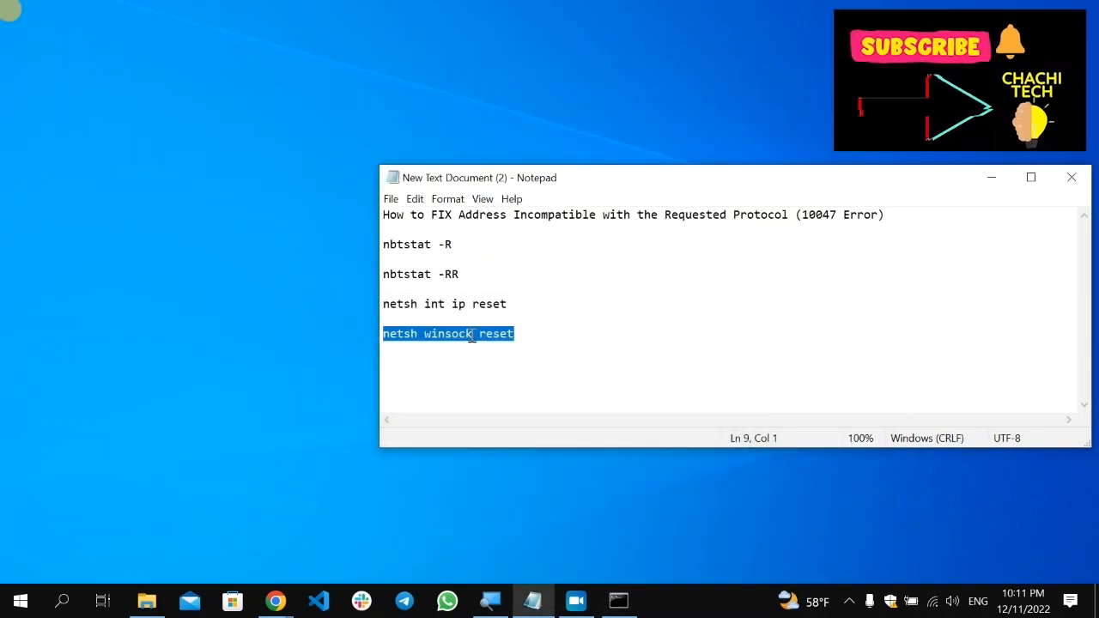
right_click(20, 601)
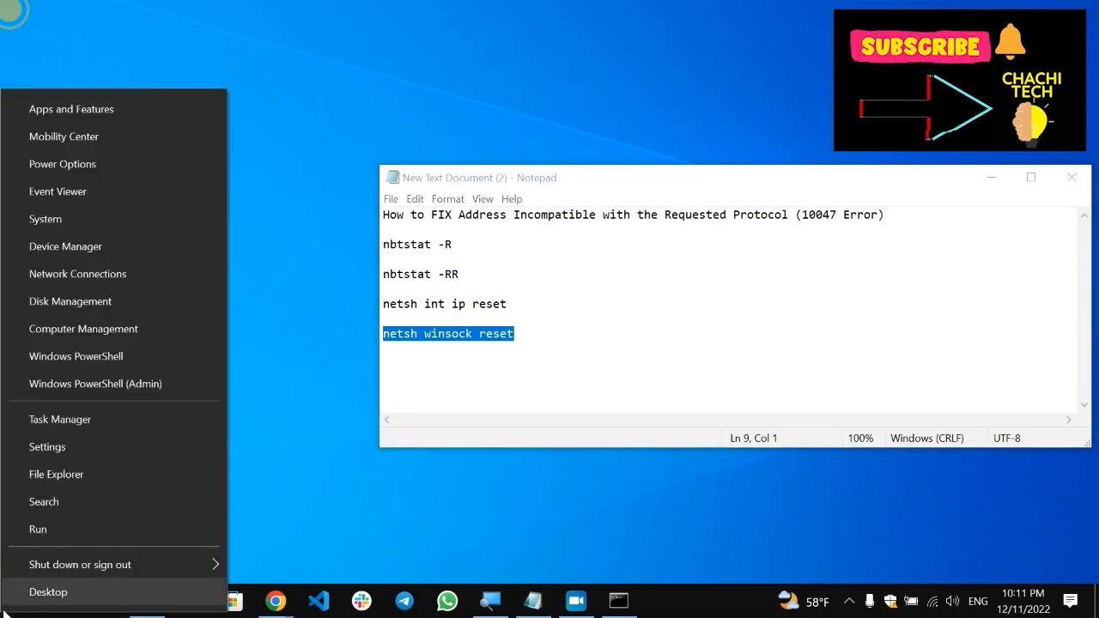
click(80, 564)
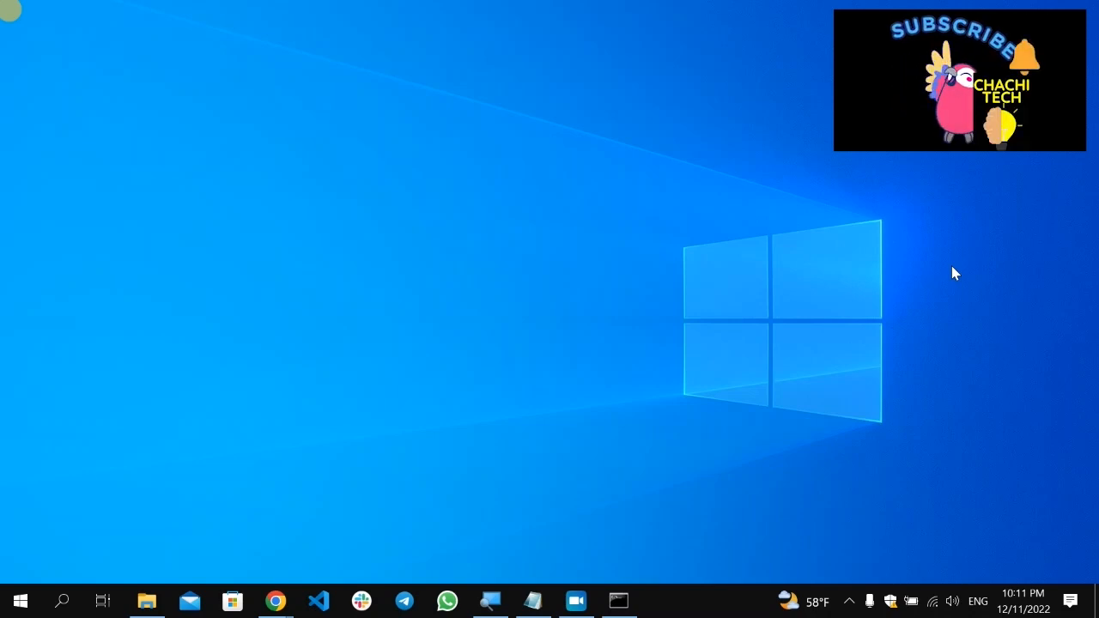
mouse_move(651, 493)
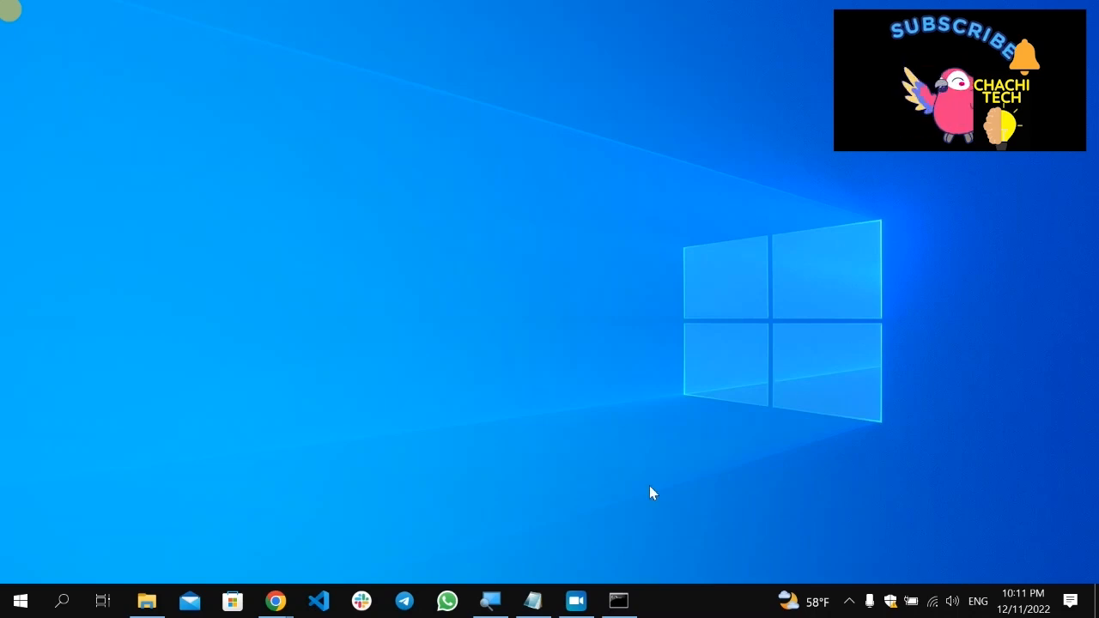
click(534, 600)
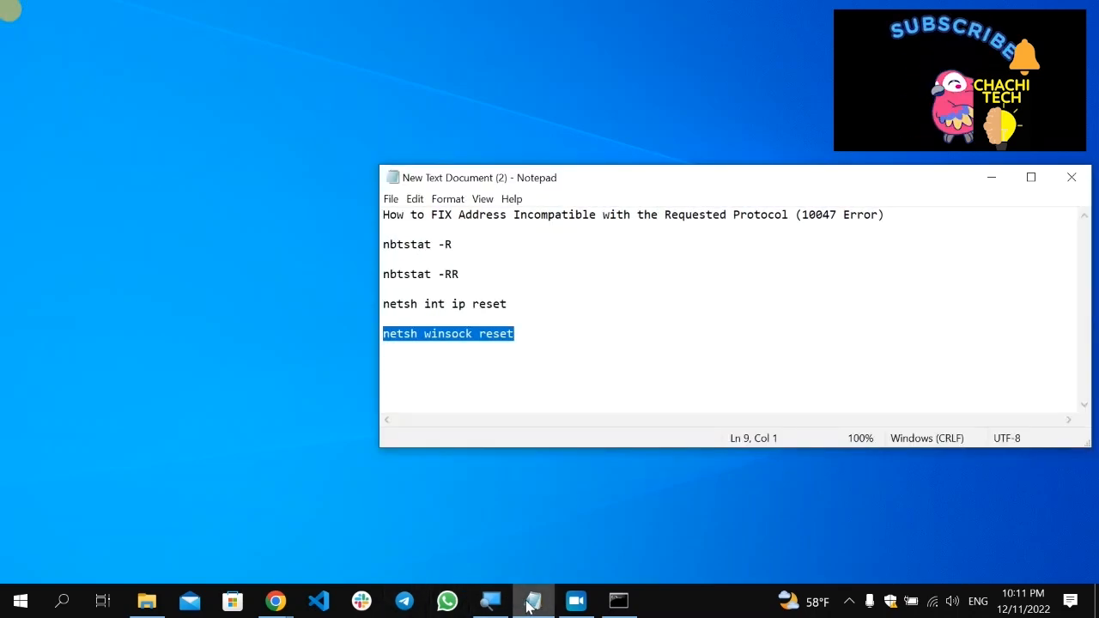